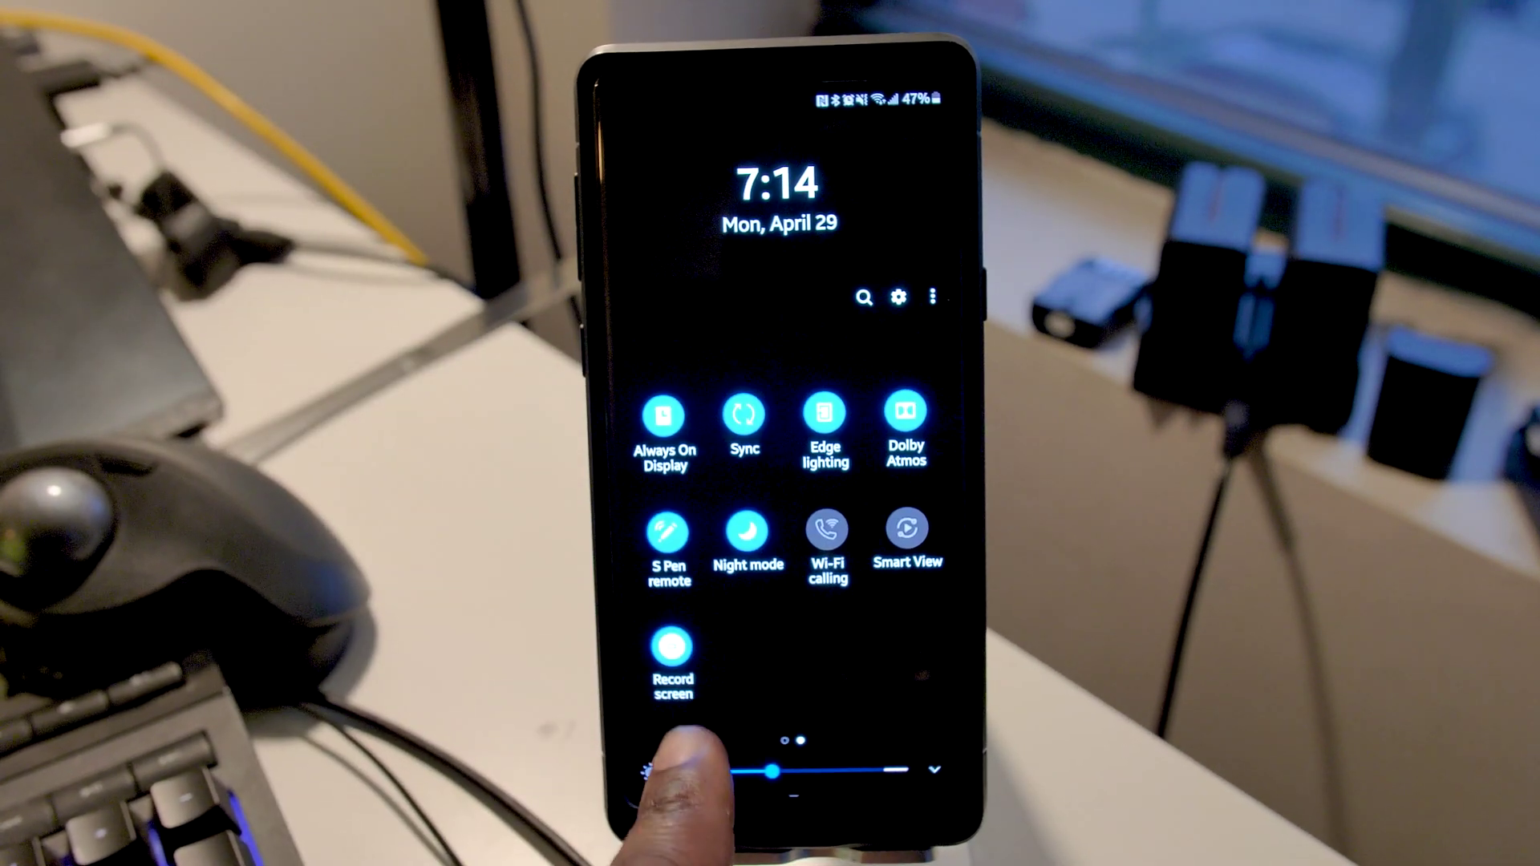
Step: Start the built-in screen recorder from the Quick panel's Record screen tile
{"action": "left_click", "coordinate": [671, 657]}
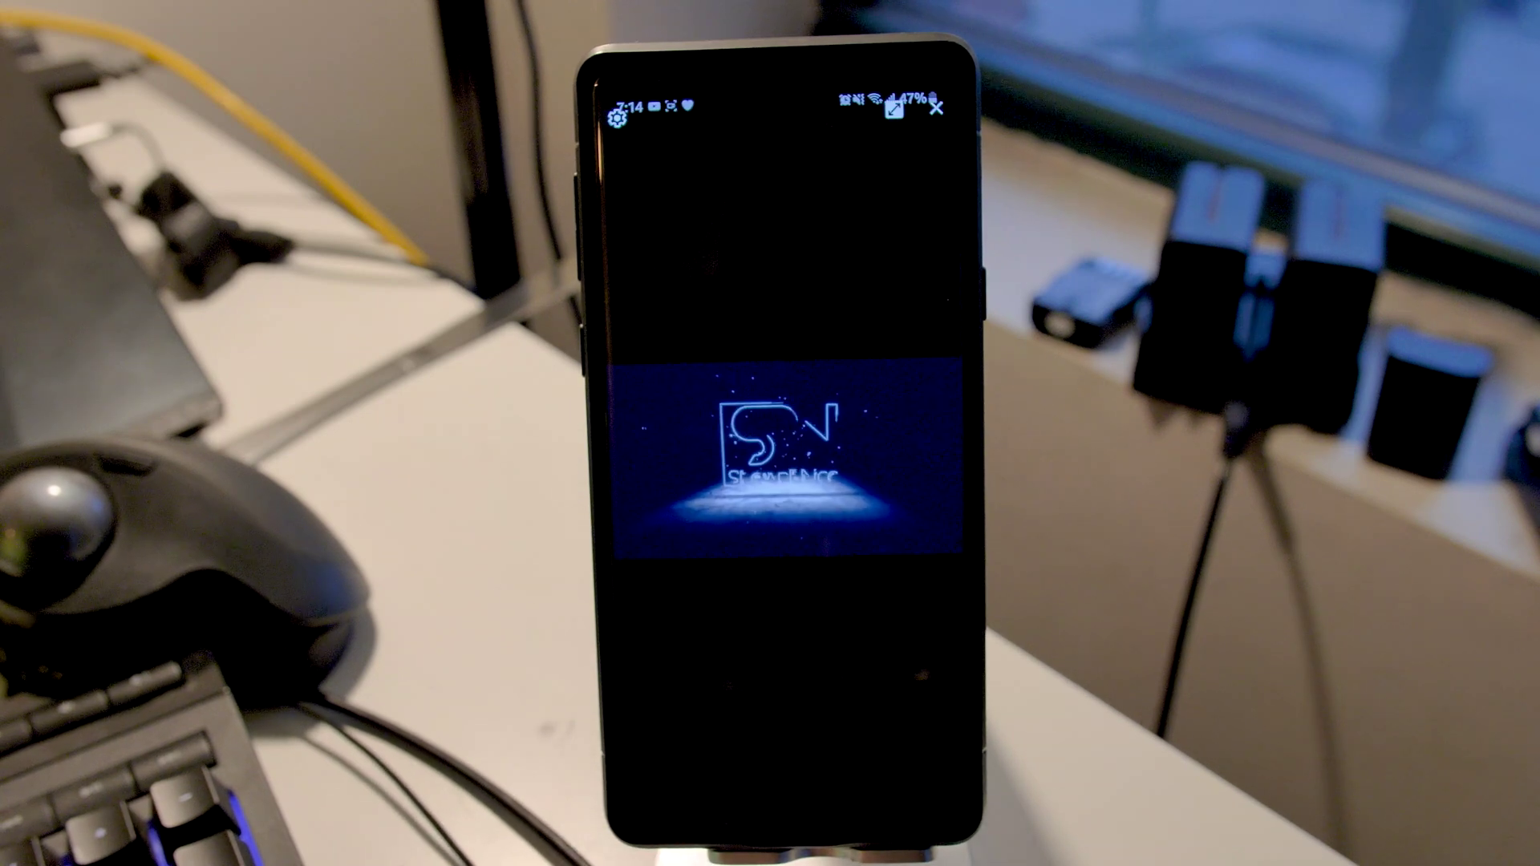